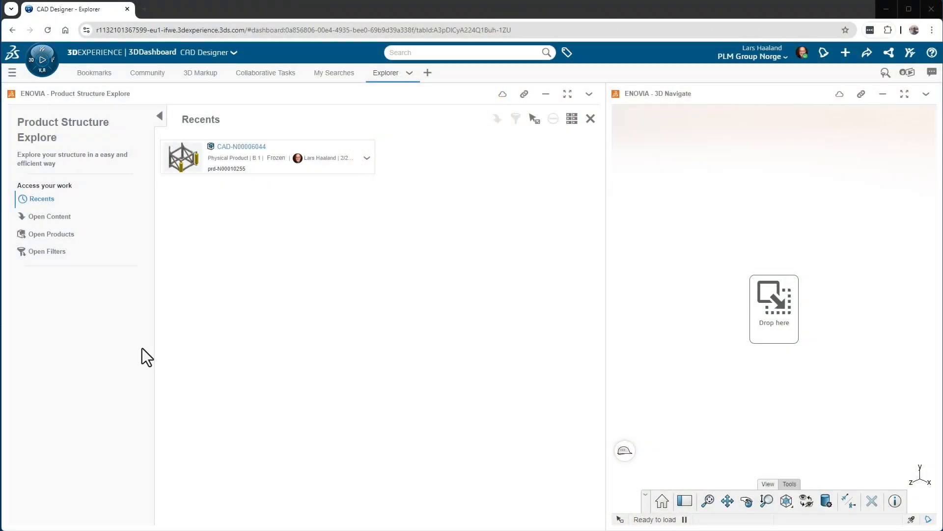
pyautogui.moveTo(313, 314)
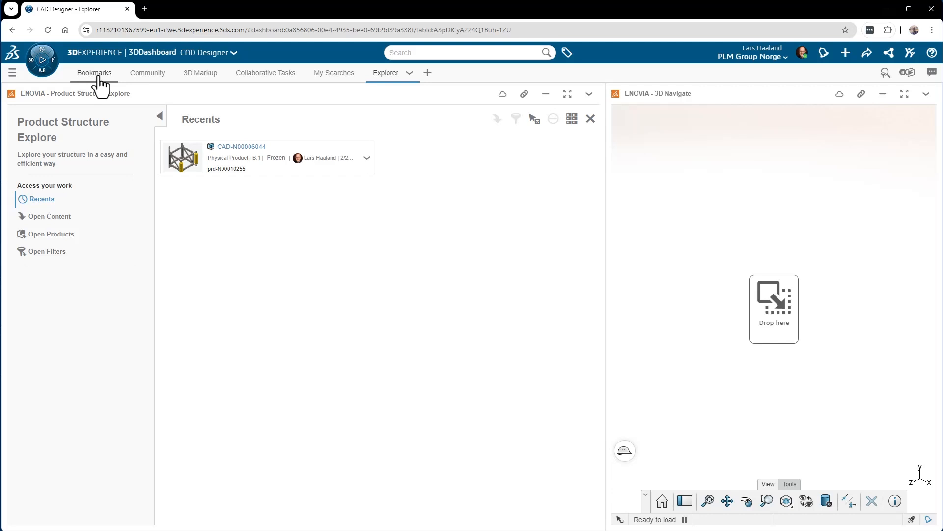
# - Load the pen main assembly CAD-N00012554 from Bookmarks into the structure explorer
pyautogui.click(94, 73)
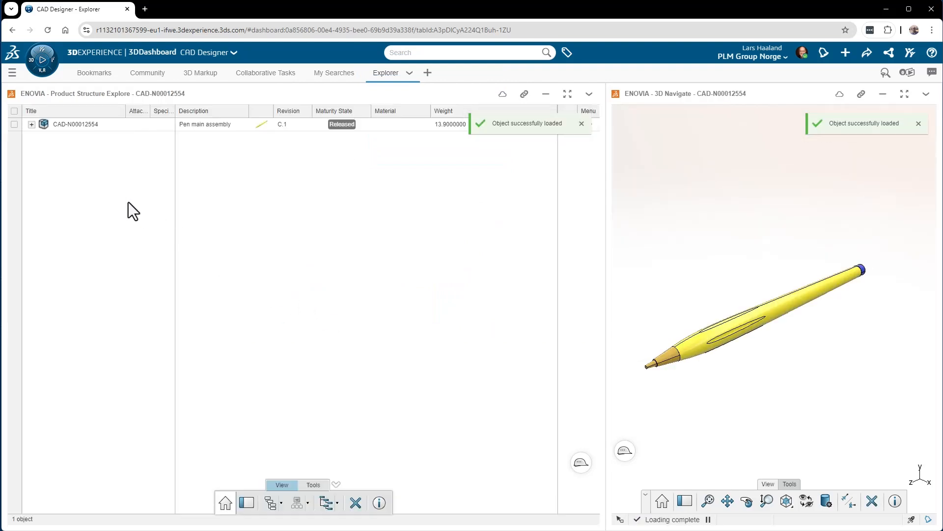
# - Expand the pen assembly, then close it from its root node's context menu
pyautogui.click(32, 124)
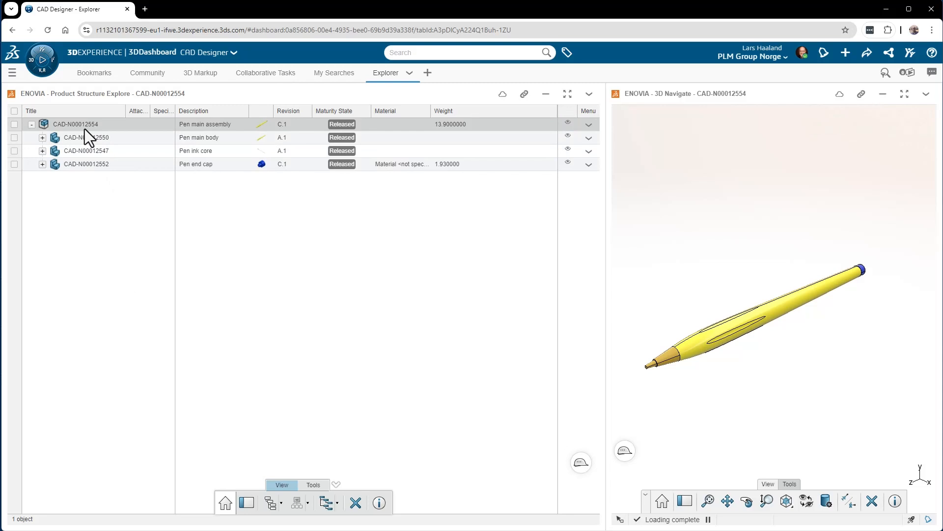
pyautogui.rightClick(76, 125)
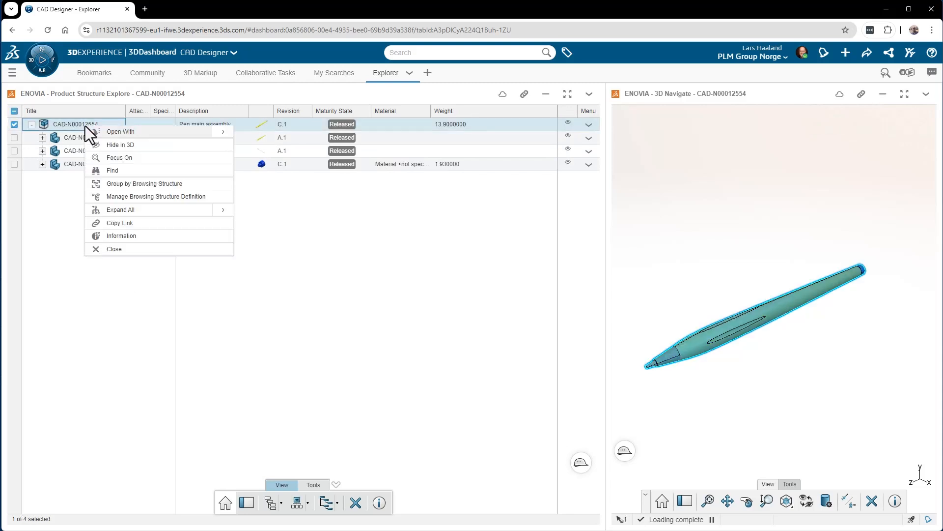
pyautogui.click(114, 249)
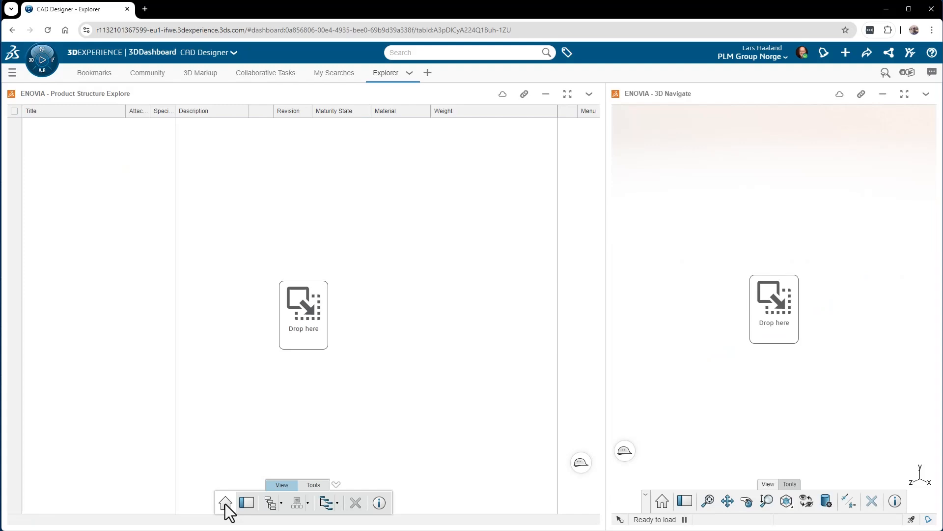
# - Reopen the recent side roller assembly CAD-N00006044, expand it and switch to the Tools commands
pyautogui.click(224, 503)
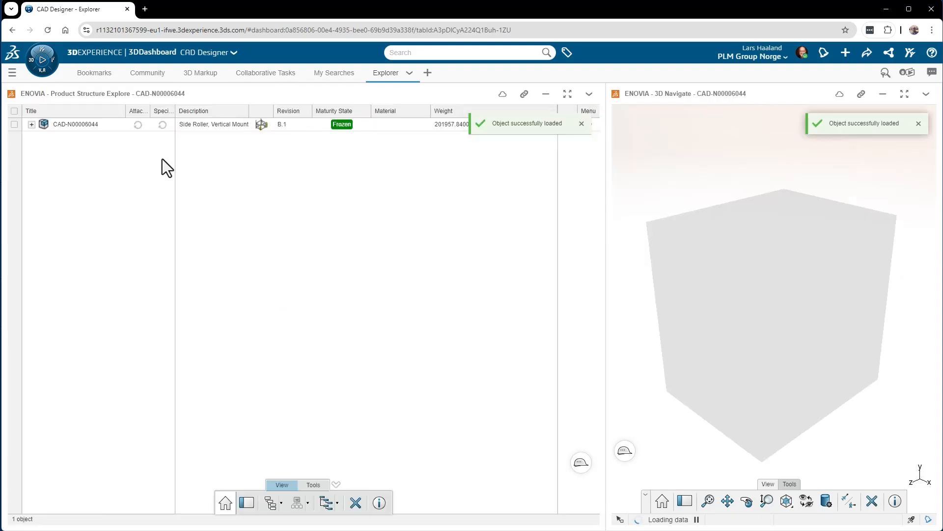
pyautogui.click(32, 125)
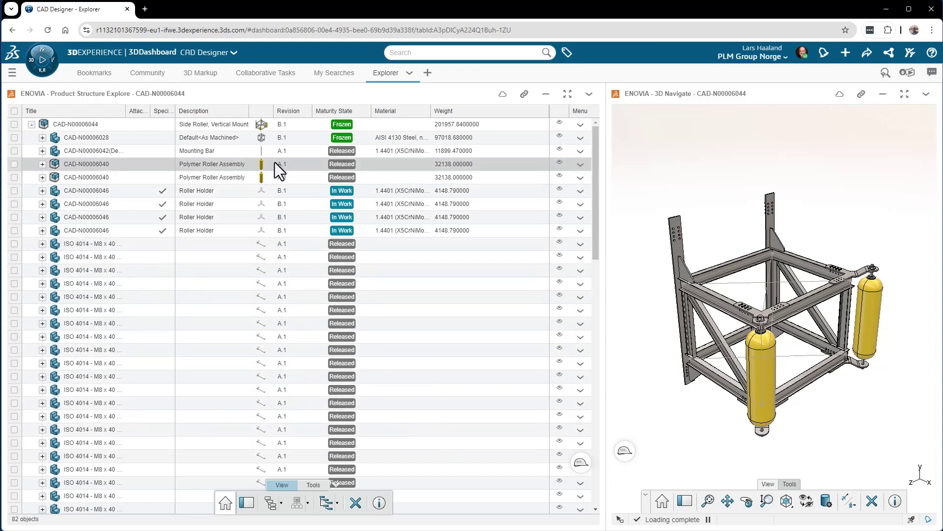
pyautogui.moveTo(275, 399)
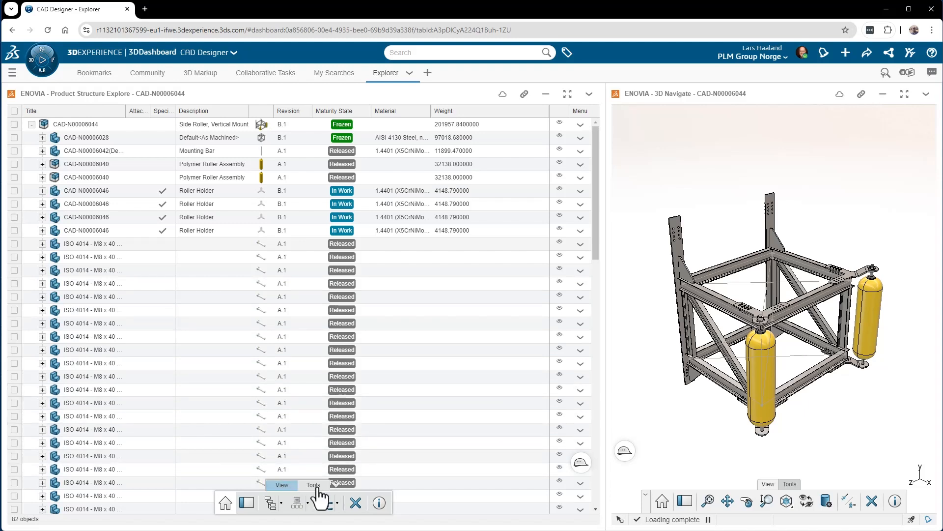
pyautogui.click(312, 484)
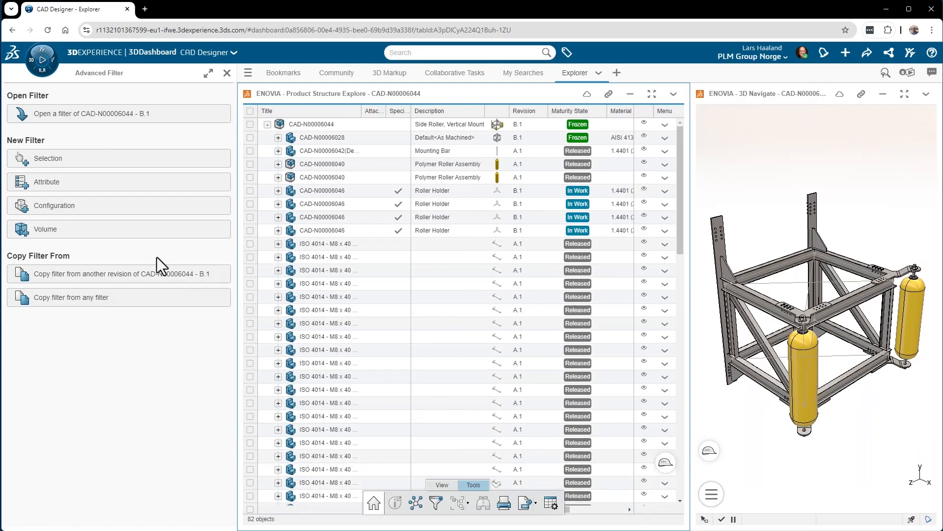
# - Start an attribute filter that removes objects whose Title contains ISO or Washer
pyautogui.click(46, 182)
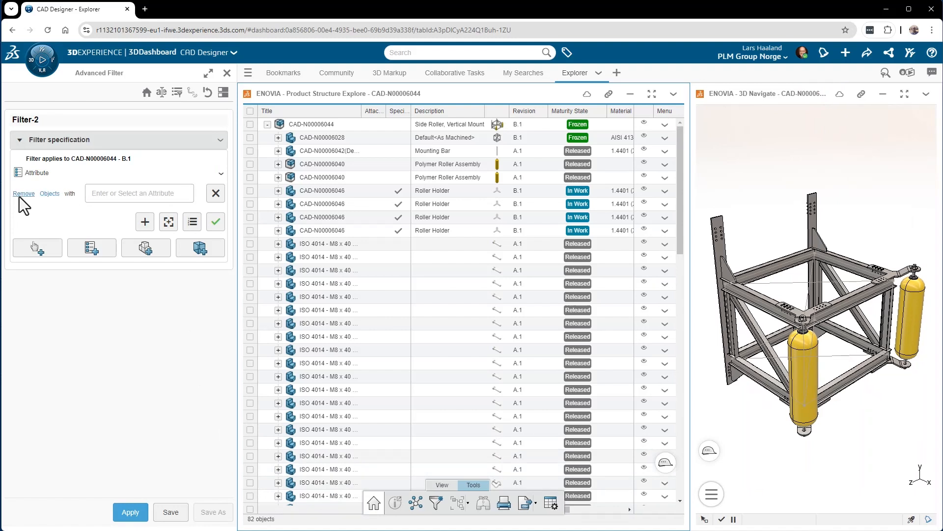
pyautogui.click(140, 192)
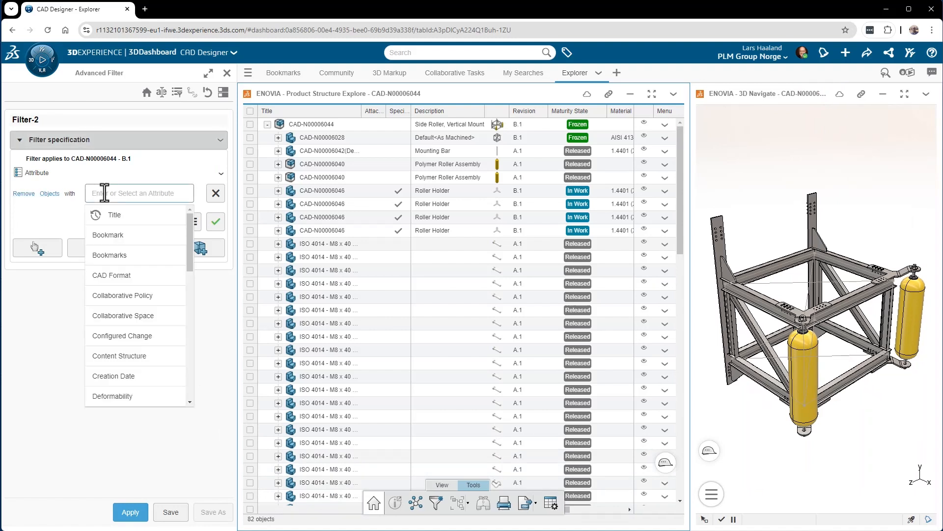
pyautogui.click(114, 214)
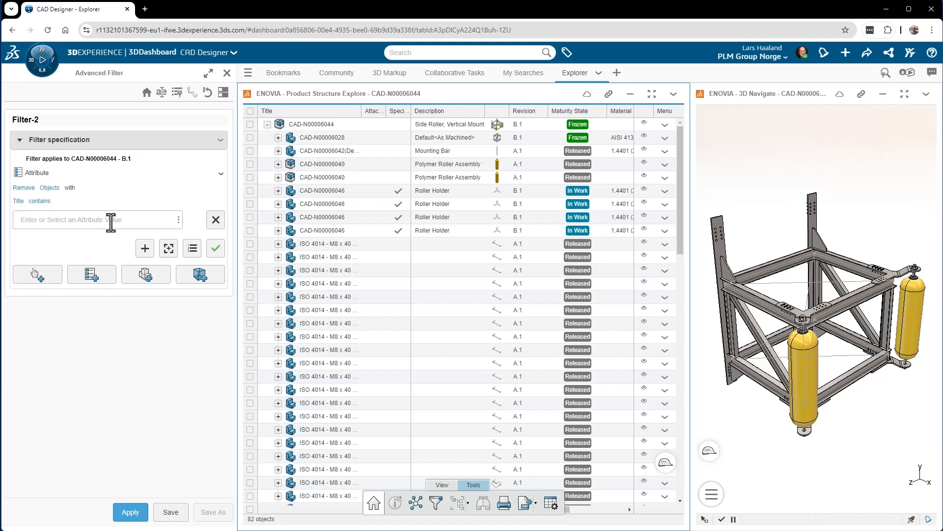
pyautogui.click(93, 220)
pyautogui.write('ISO')
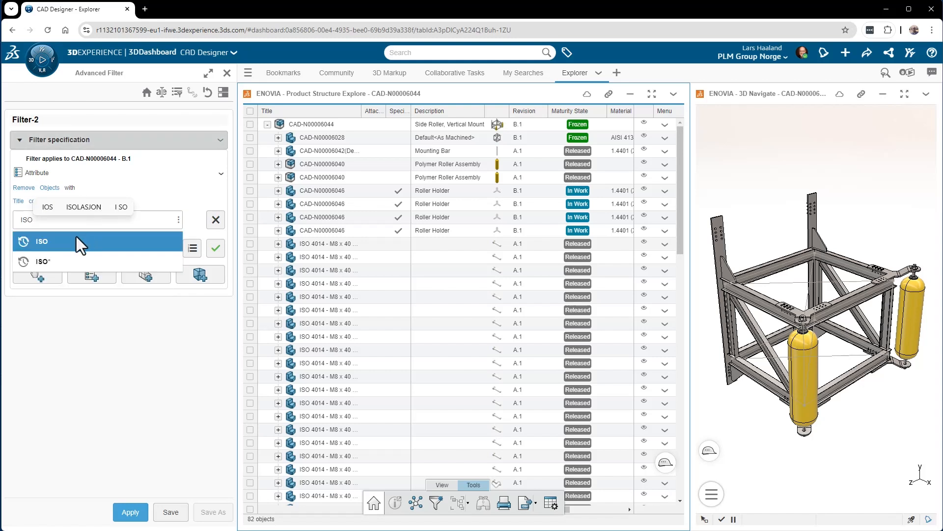
pyautogui.click(42, 242)
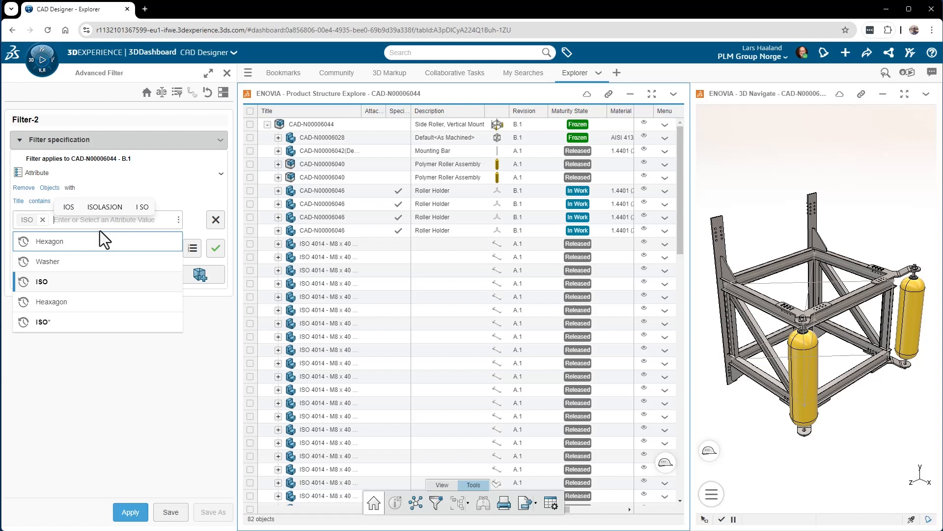
pyautogui.click(47, 261)
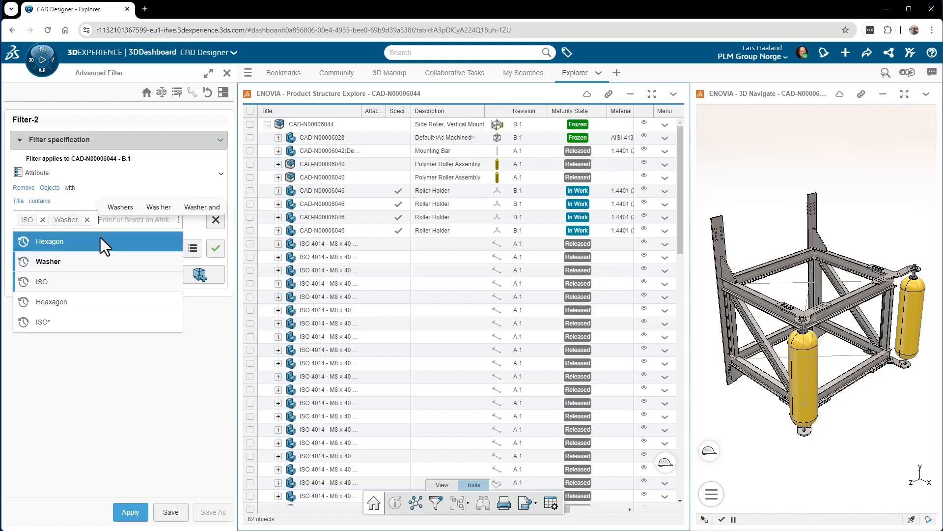
# - Add Hexagon as a third title value, confirm the condition and apply the filter
pyautogui.write('Hexago')
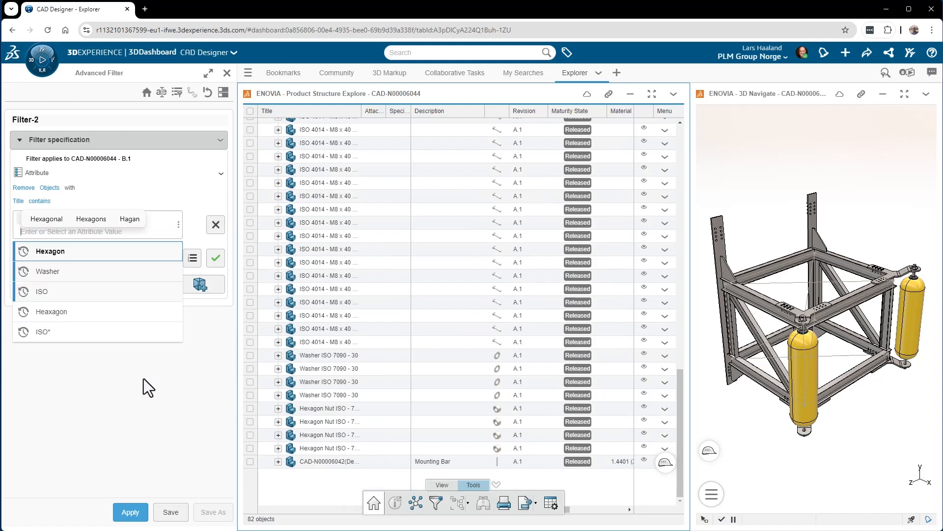
pyautogui.click(214, 258)
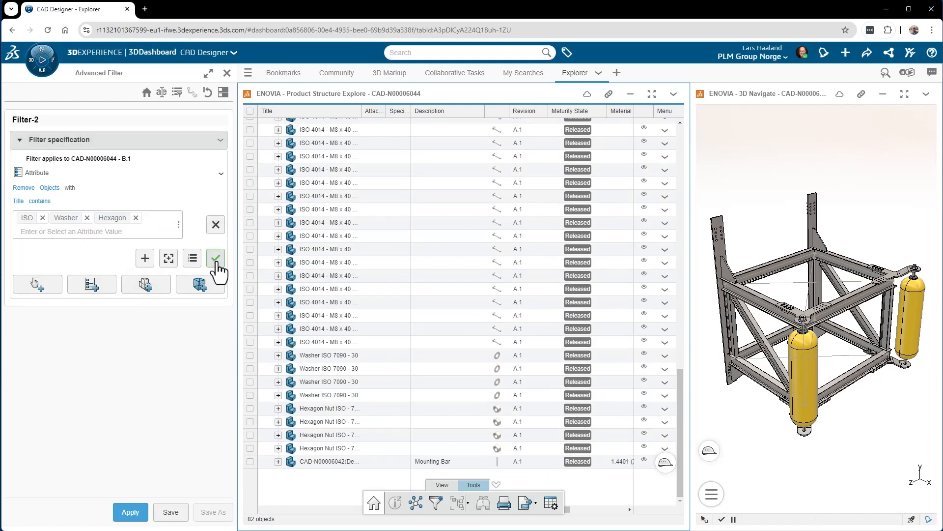
pyautogui.click(215, 258)
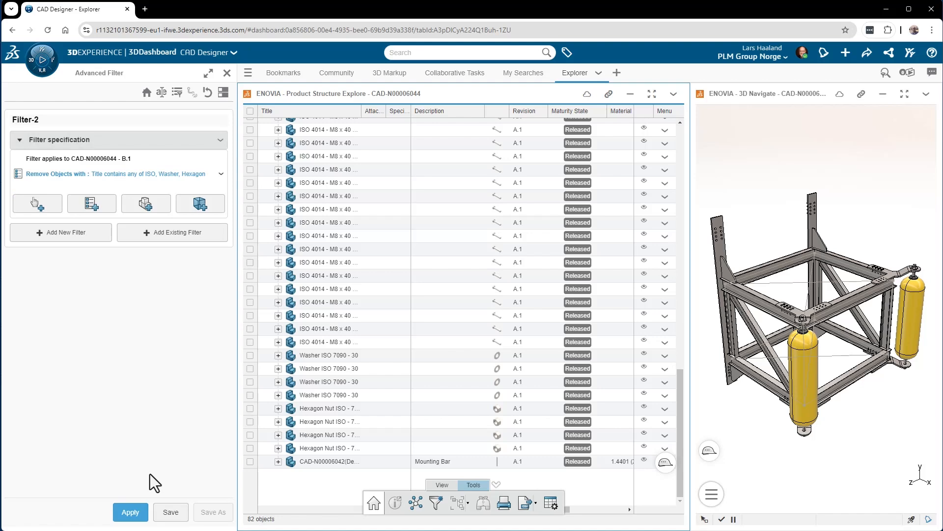
pyautogui.click(129, 513)
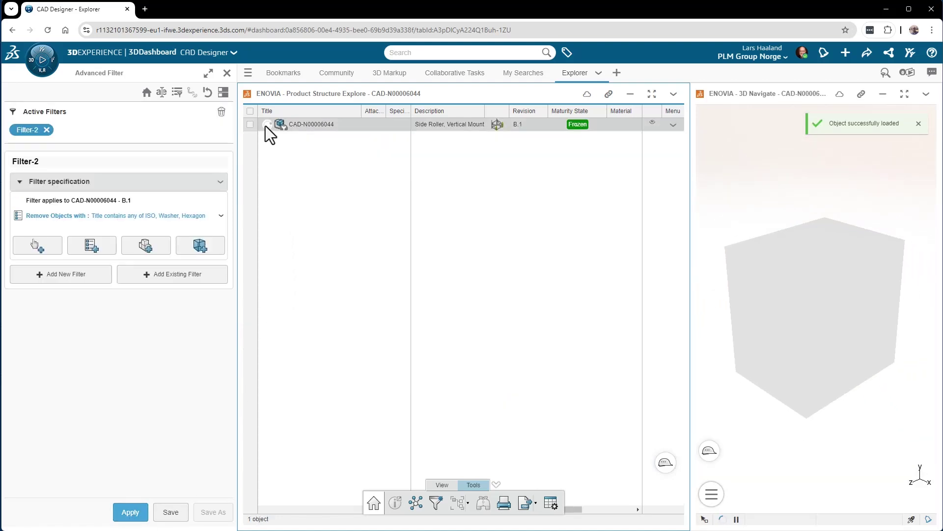
# - Expand the filtered CAD-N00006044 root to list its 10 remaining objects and request the diagram view
pyautogui.click(267, 125)
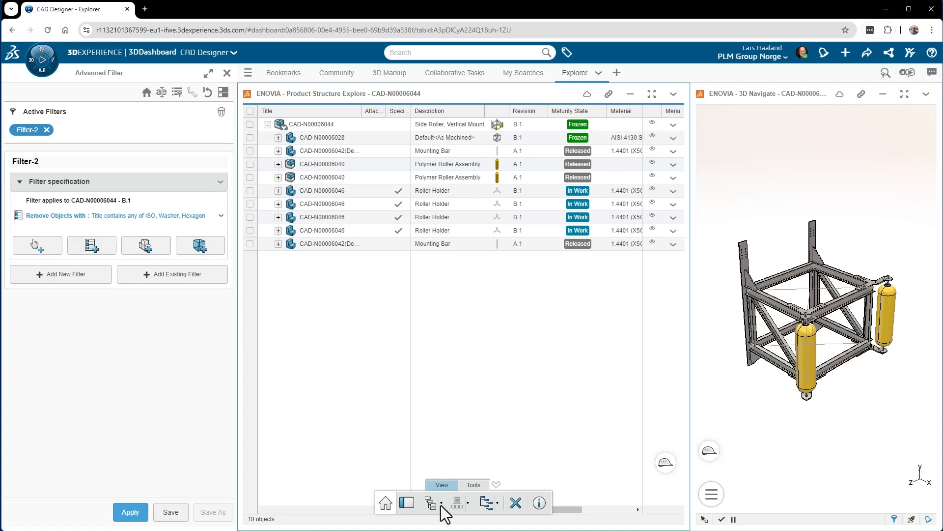
pyautogui.click(429, 504)
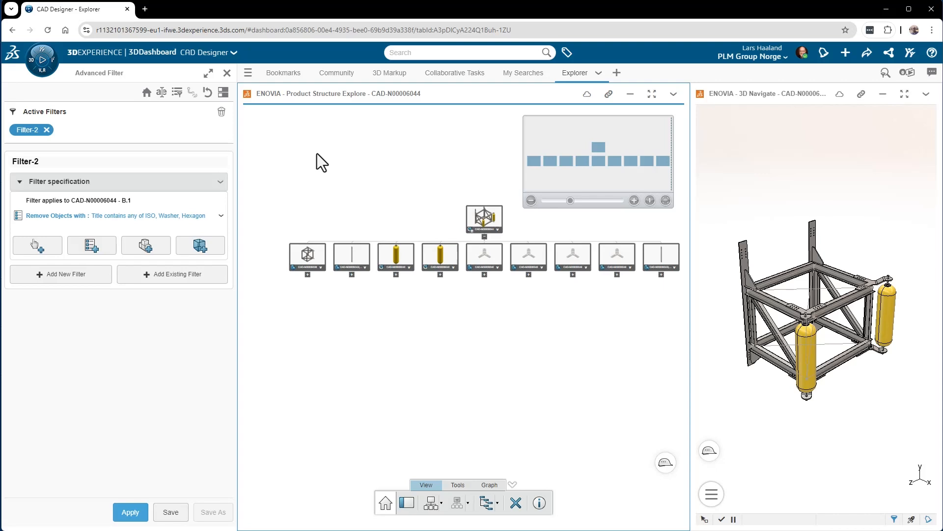
# - Show the structure as a graph and expand one Polymer Roller Assembly node into its child parts
pyautogui.click(226, 73)
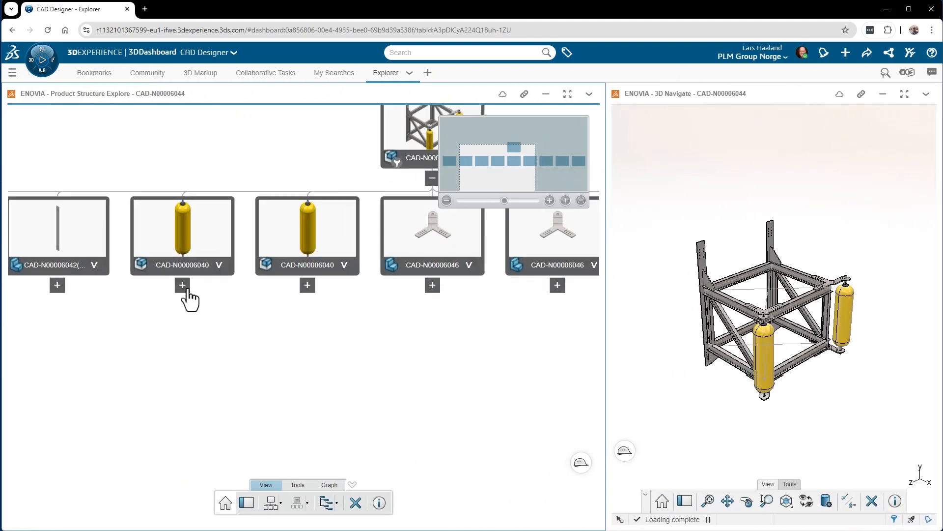
pyautogui.click(183, 285)
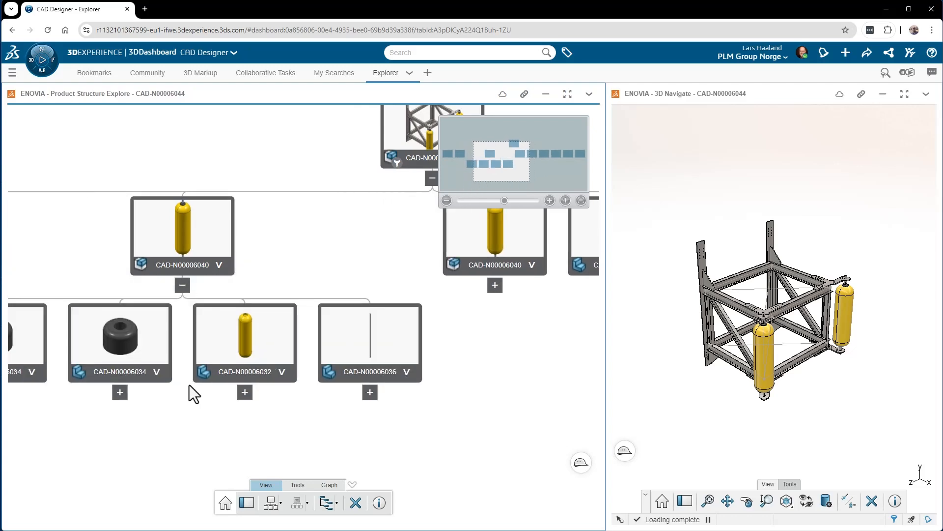
pyautogui.click(244, 336)
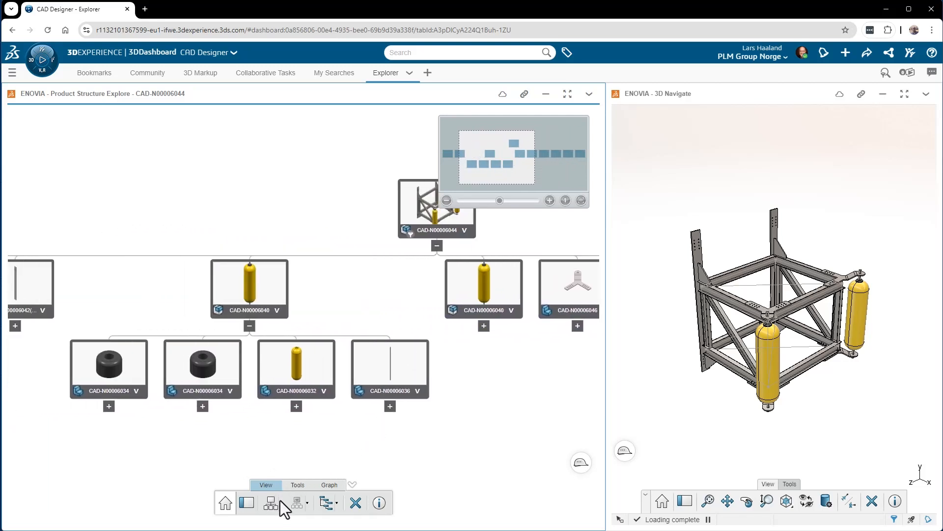
# - Return the structure to the 14-object table view and switch to the Tools commands for printing
pyautogui.click(269, 504)
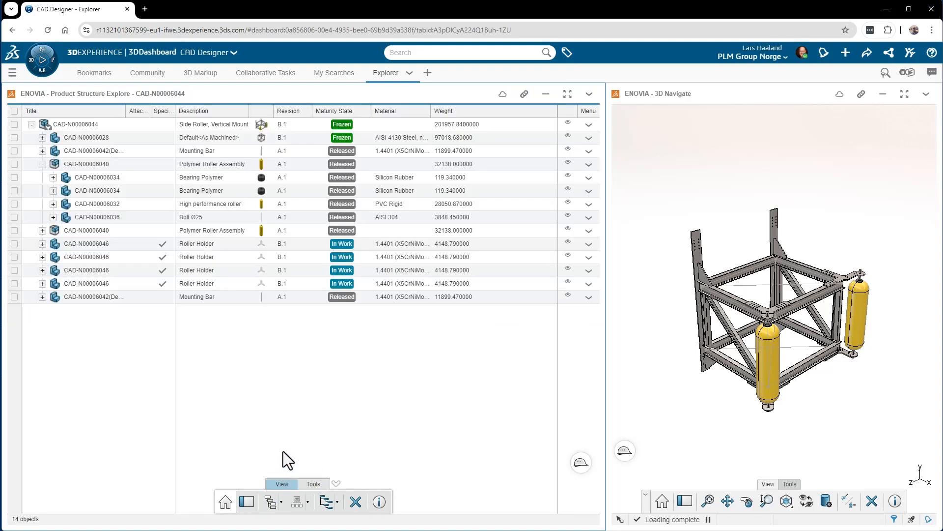
pyautogui.moveTo(331, 381)
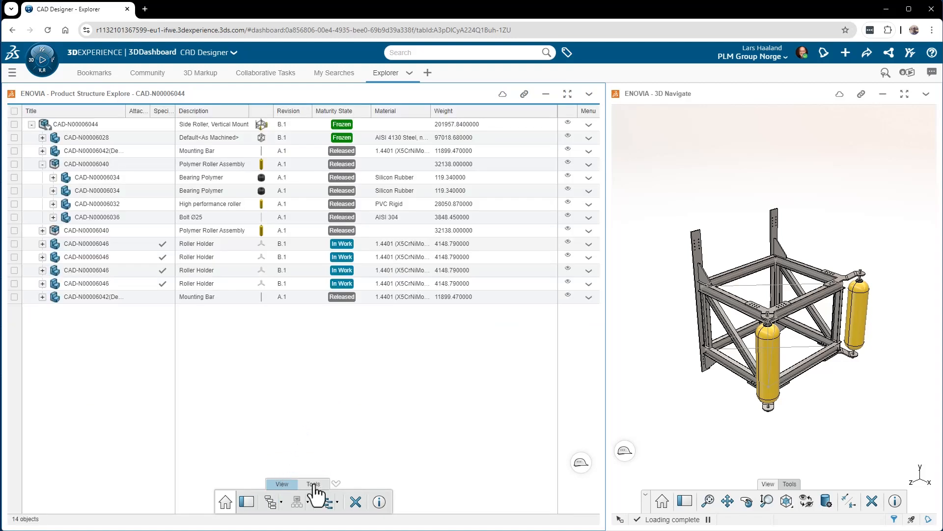
pyautogui.click(312, 484)
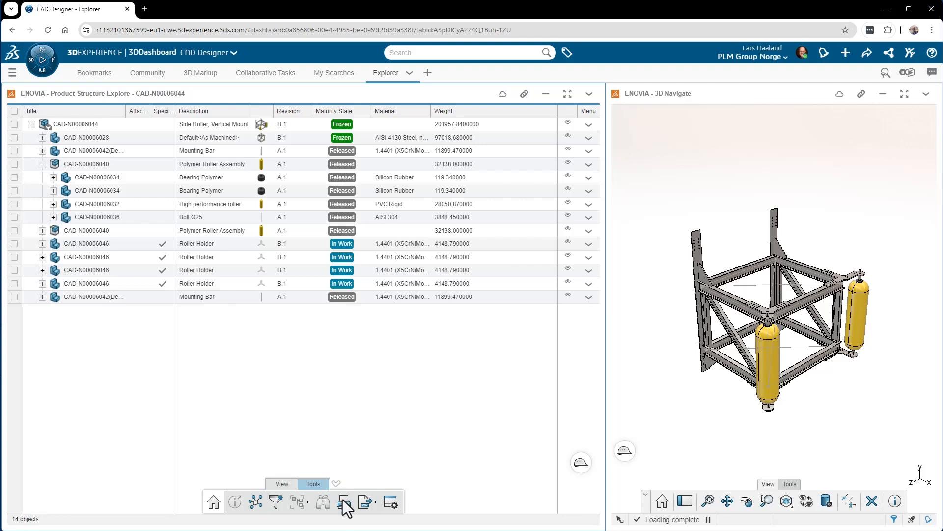
pyautogui.moveTo(344, 503)
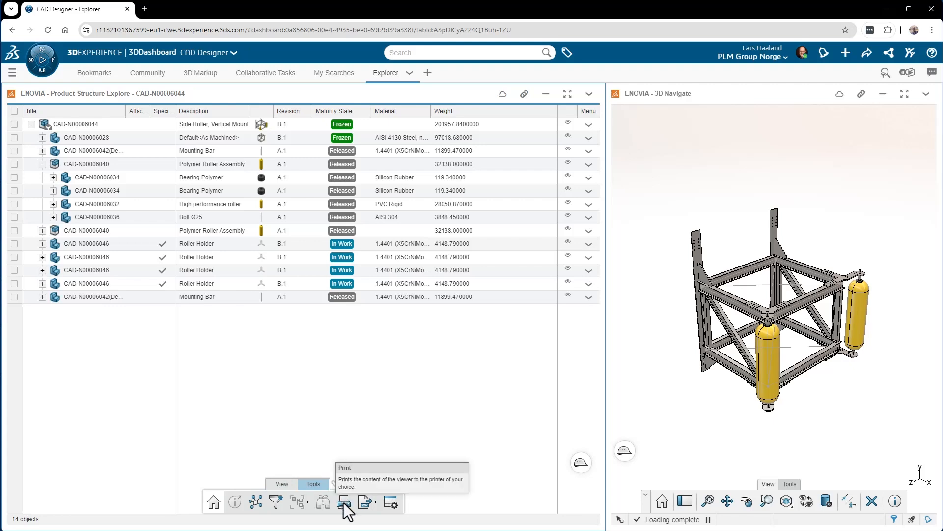
pyautogui.click(344, 503)
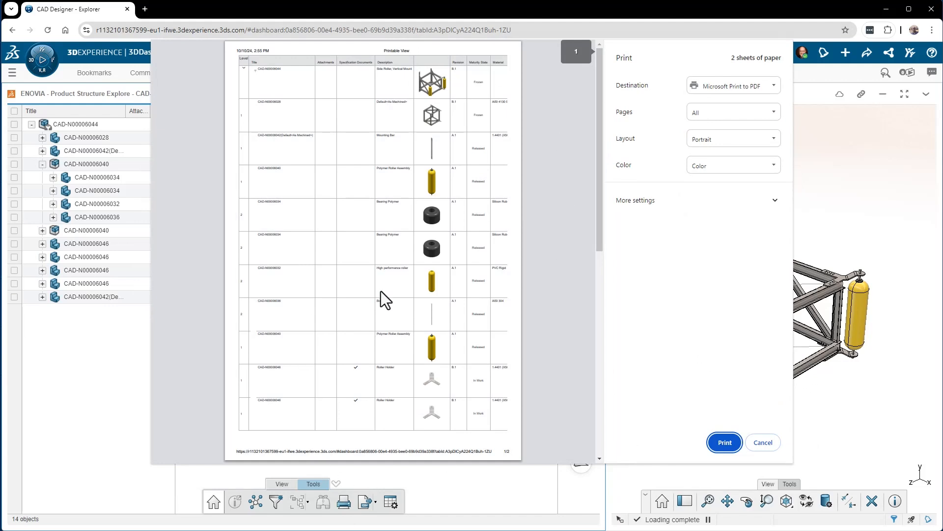
pyautogui.moveTo(687, 134)
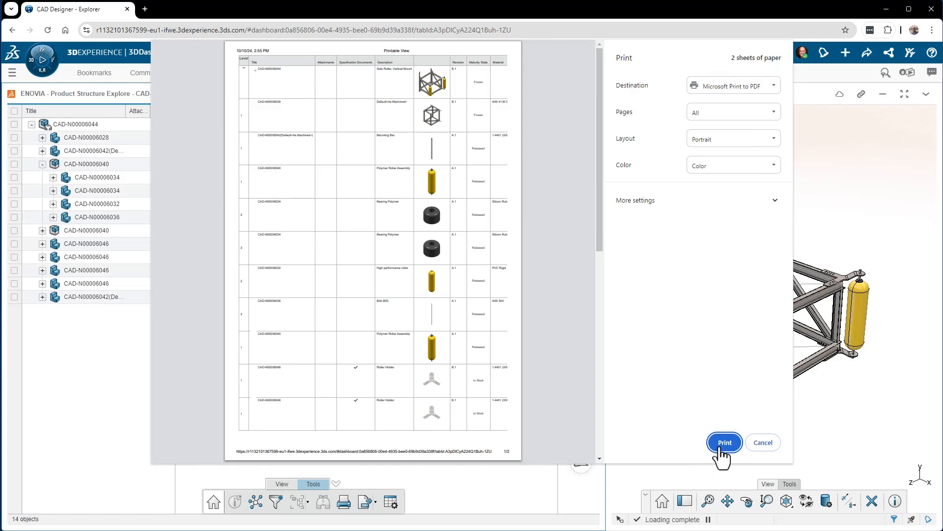
pyautogui.moveTo(766, 456)
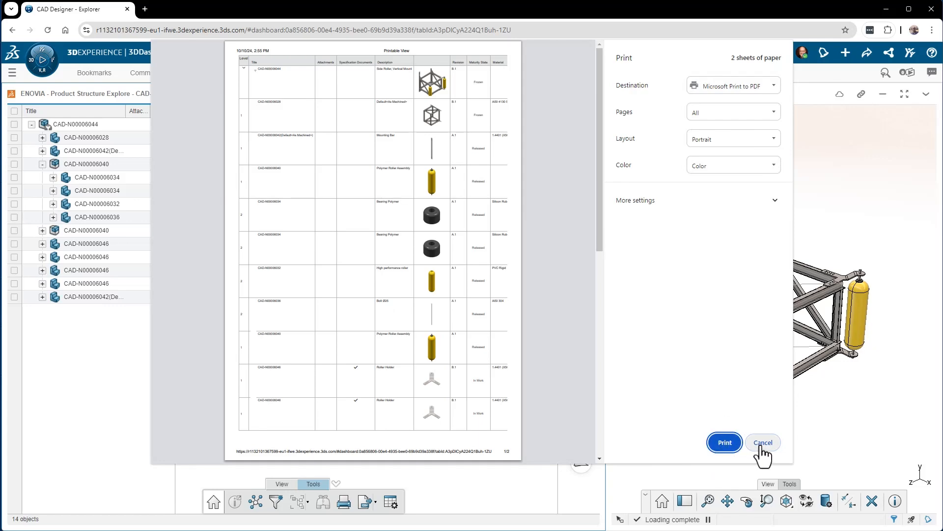
pyautogui.click(762, 443)
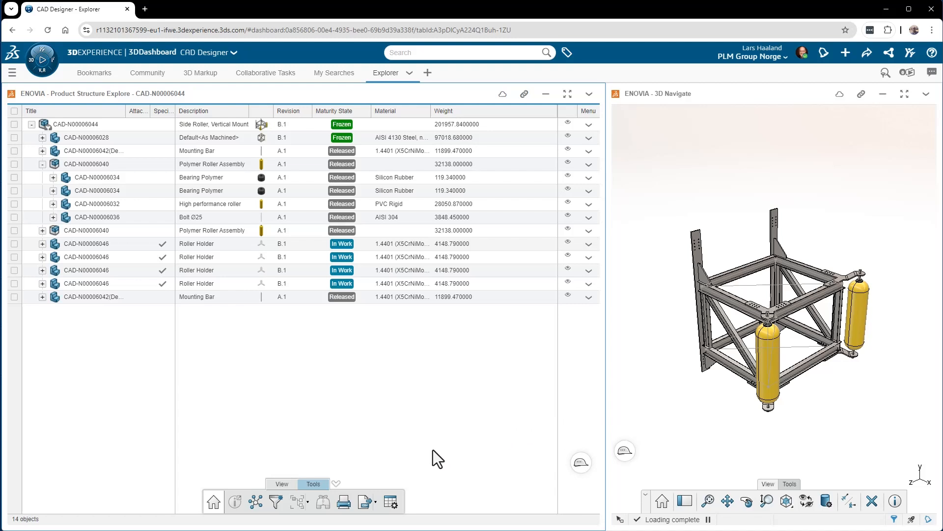
pyautogui.moveTo(433, 456)
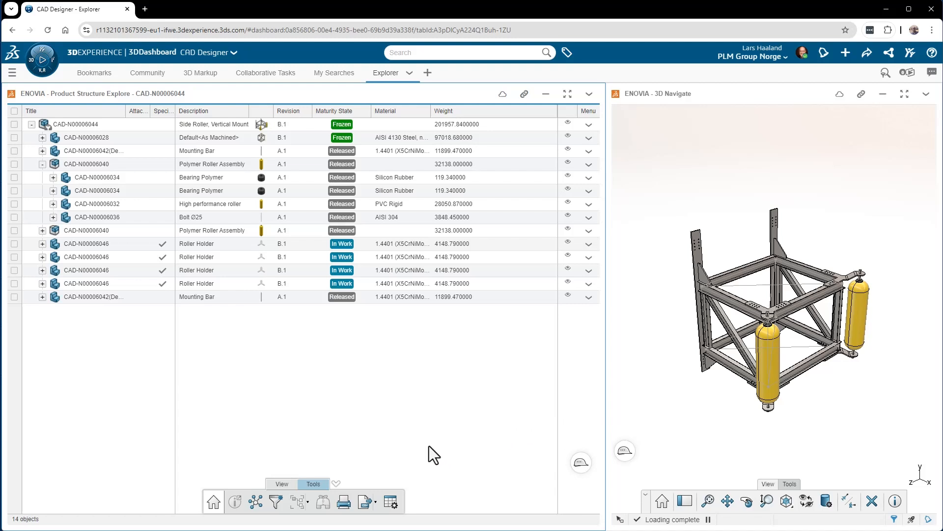